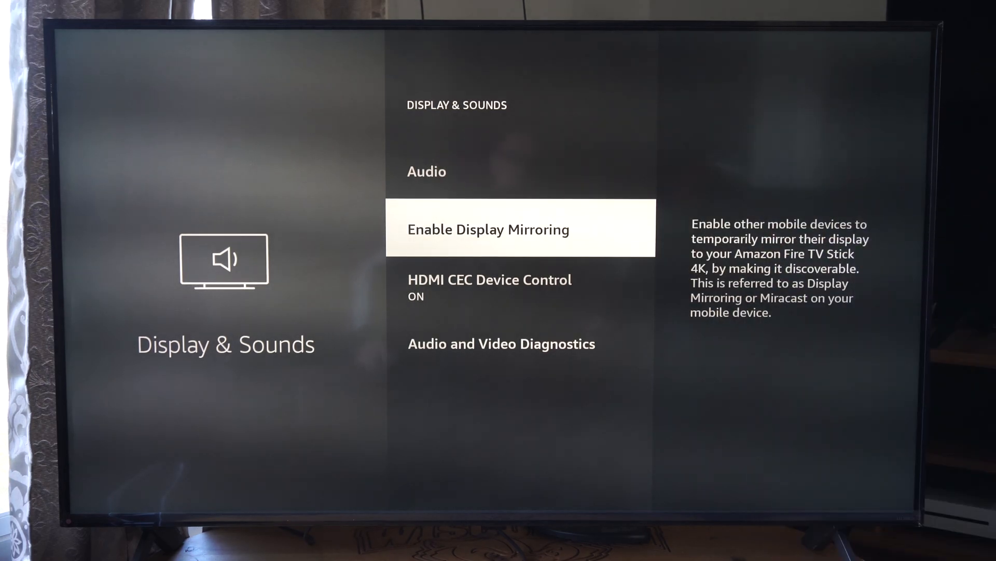
Return from Display & Sounds to the home screen, then reopen the Fire TV settings grid.
key("Down")
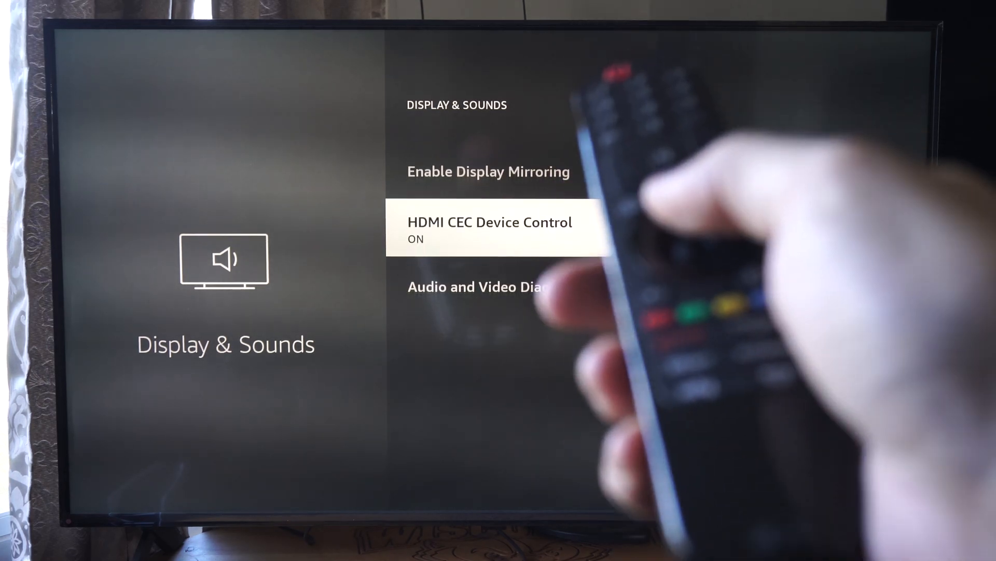
key("Up")
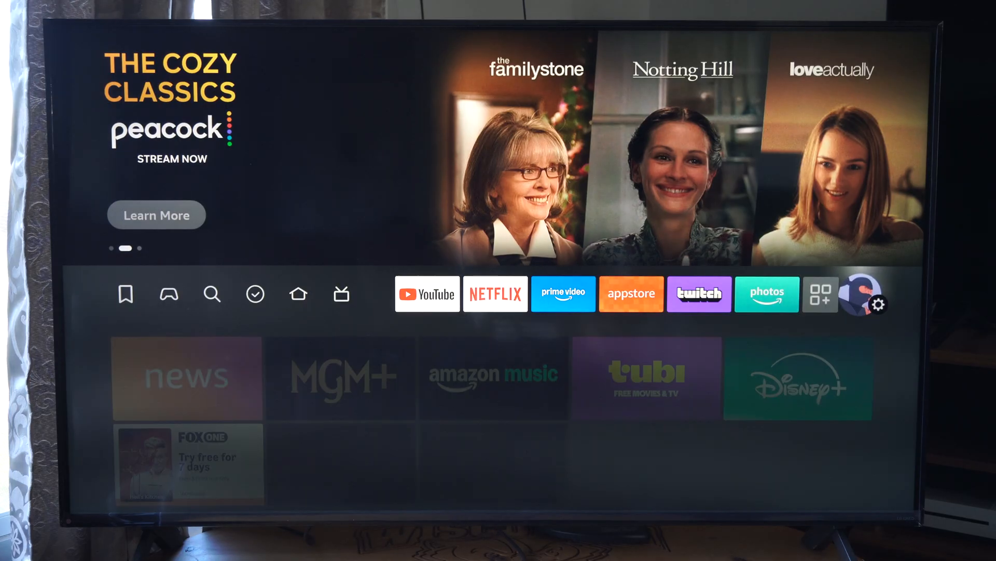
left_click(880, 302)
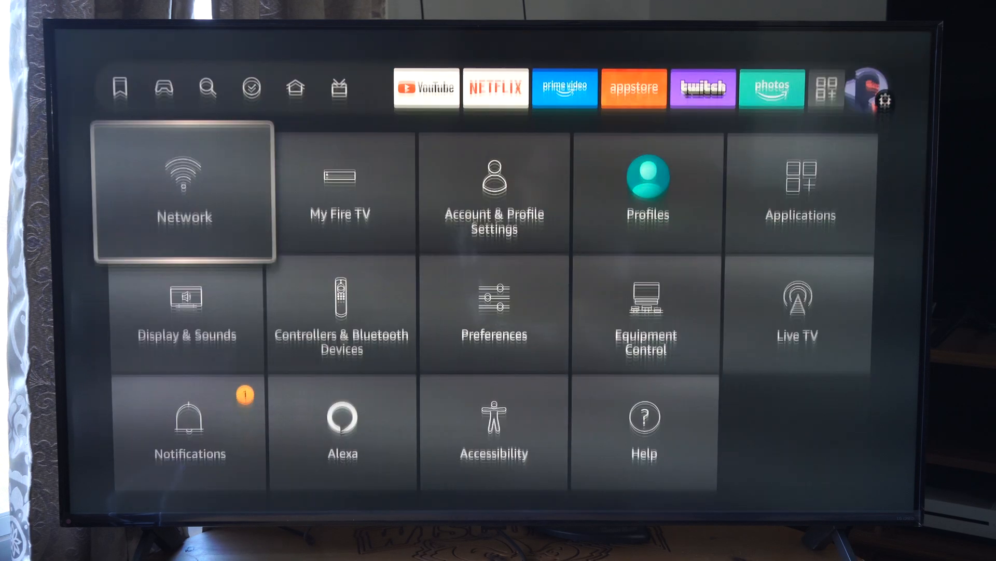
key("Down")
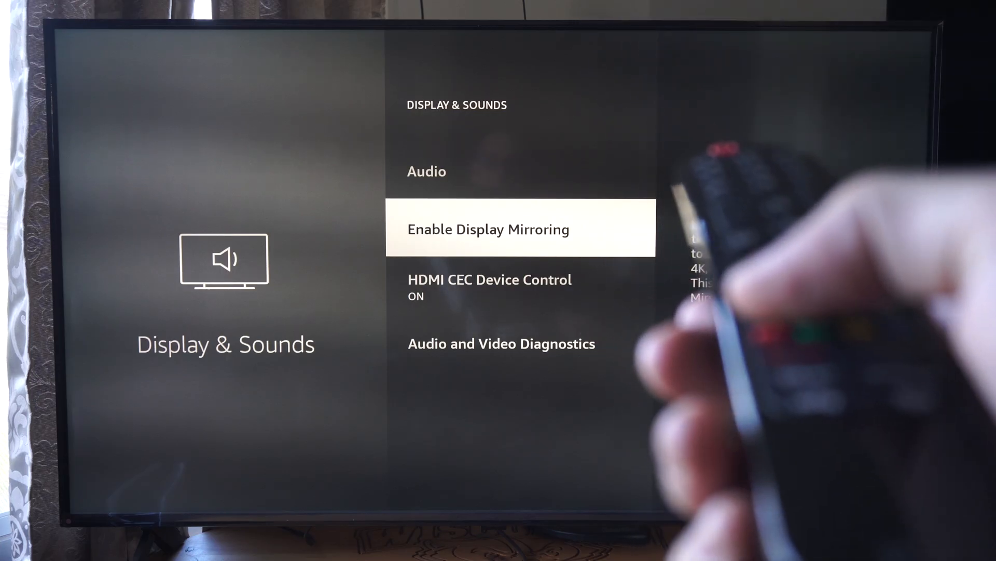
key("Back")
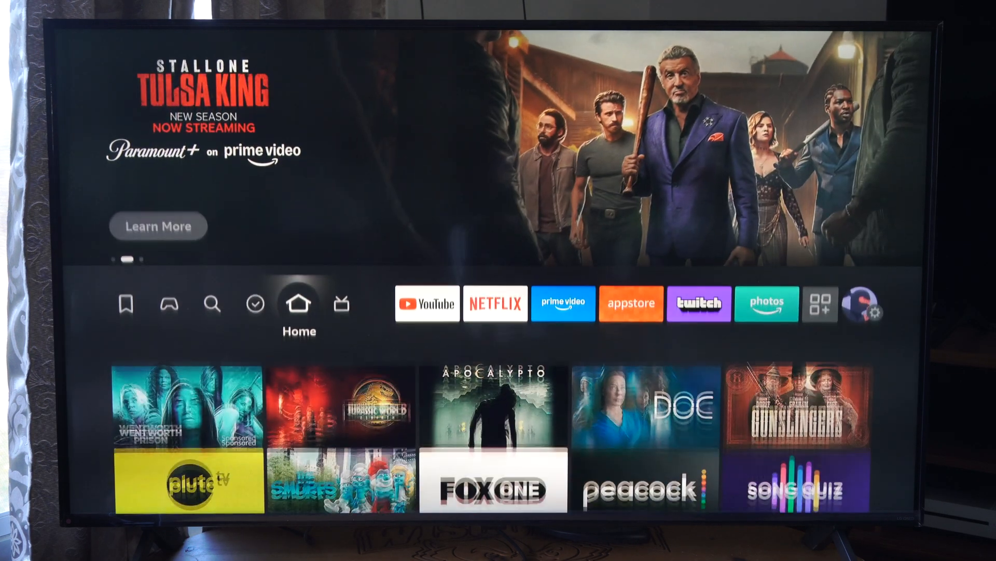
left_click(212, 302)
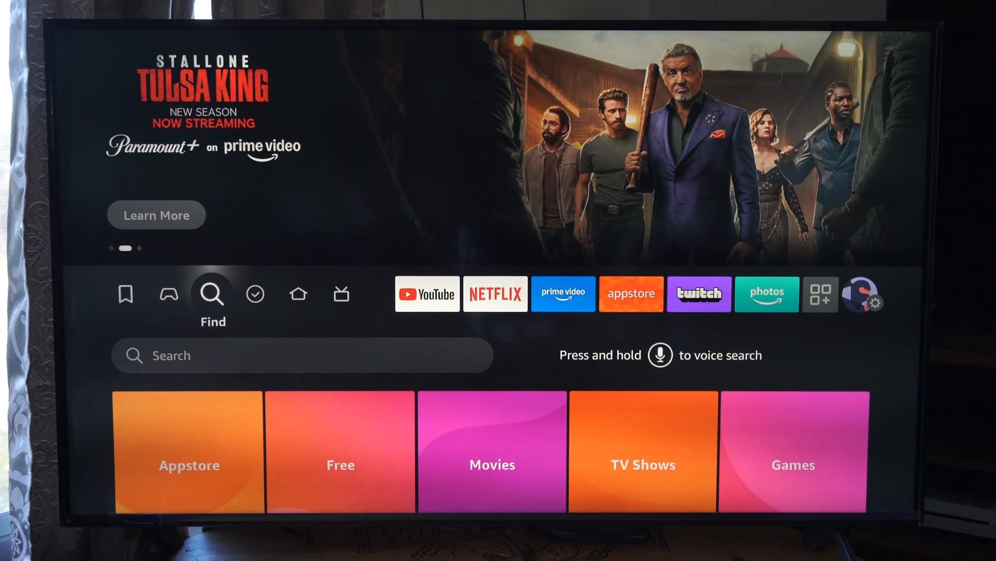
left_click(299, 293)
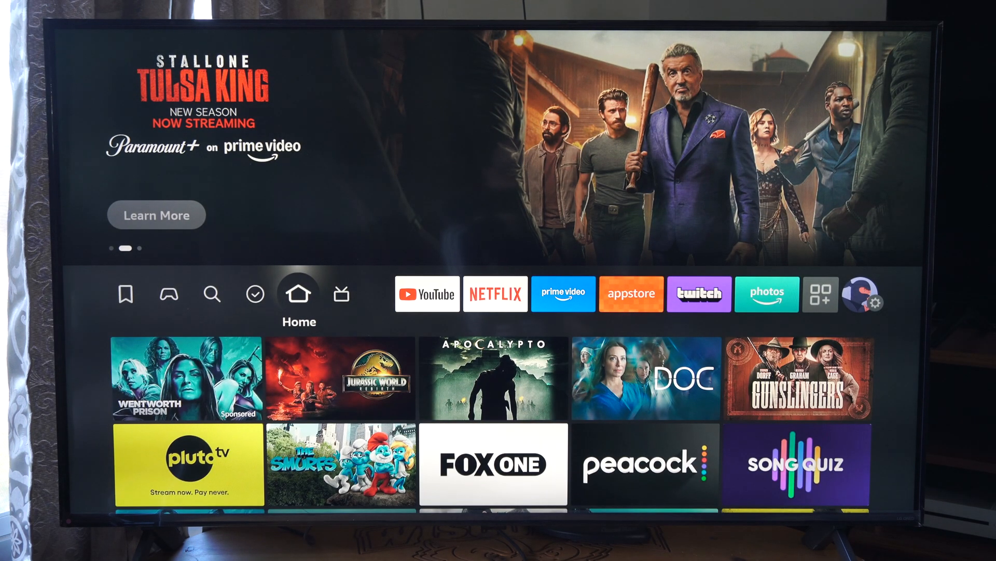